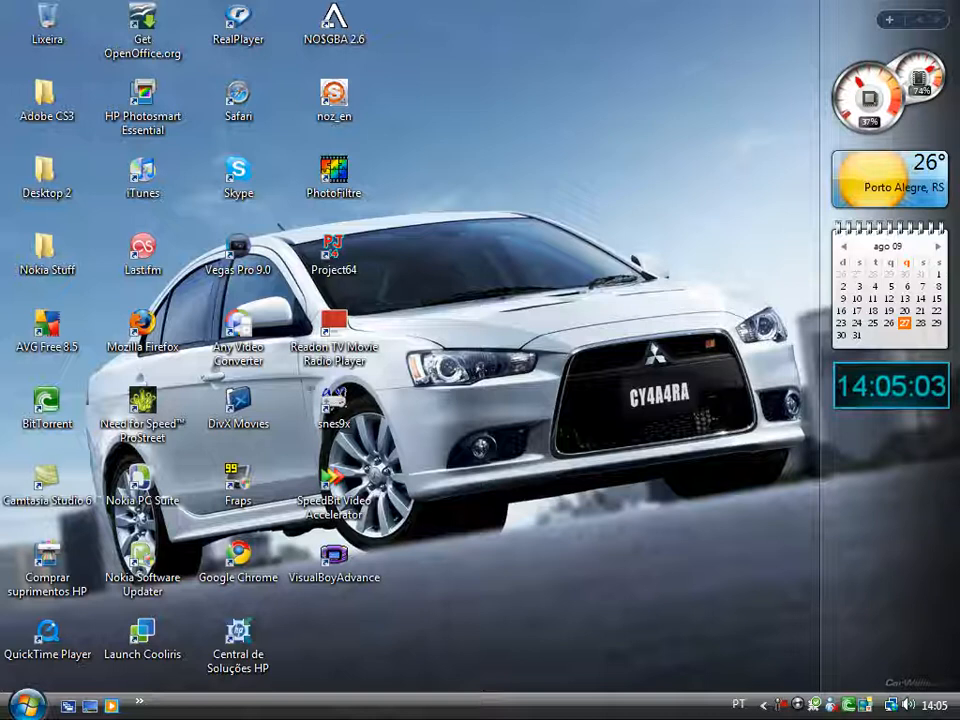
mouse_move(546, 34)
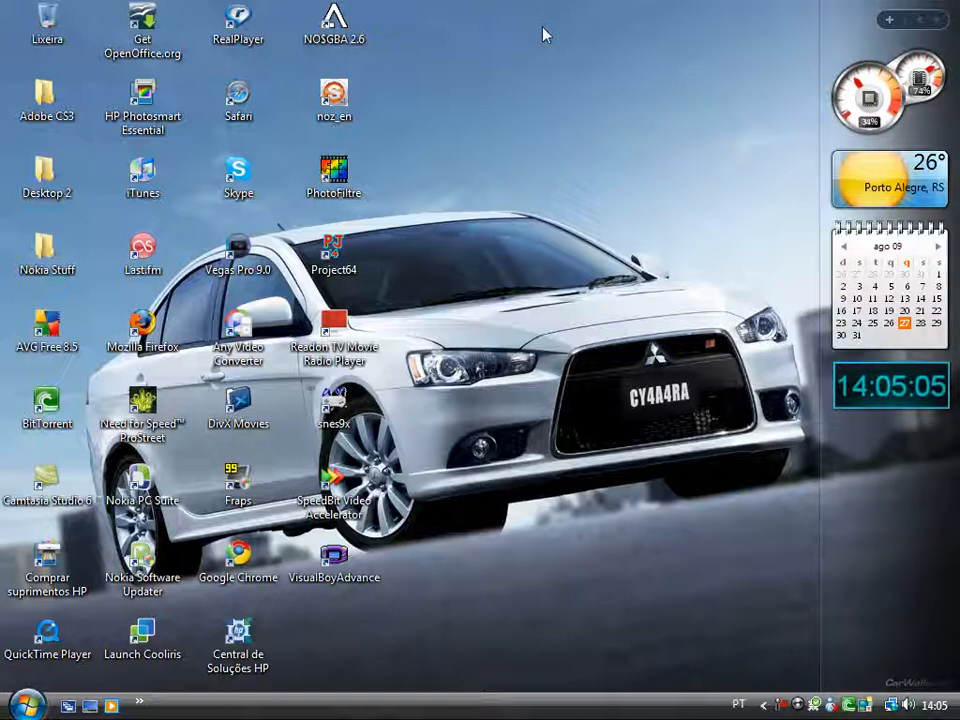
mouse_move(487, 138)
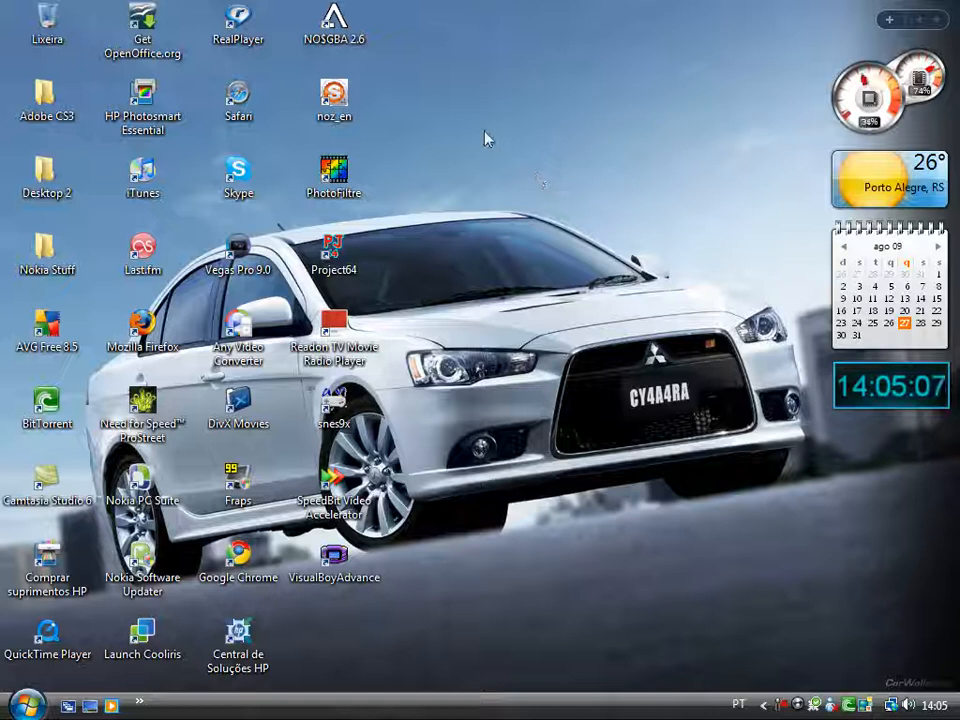
mouse_move(150, 706)
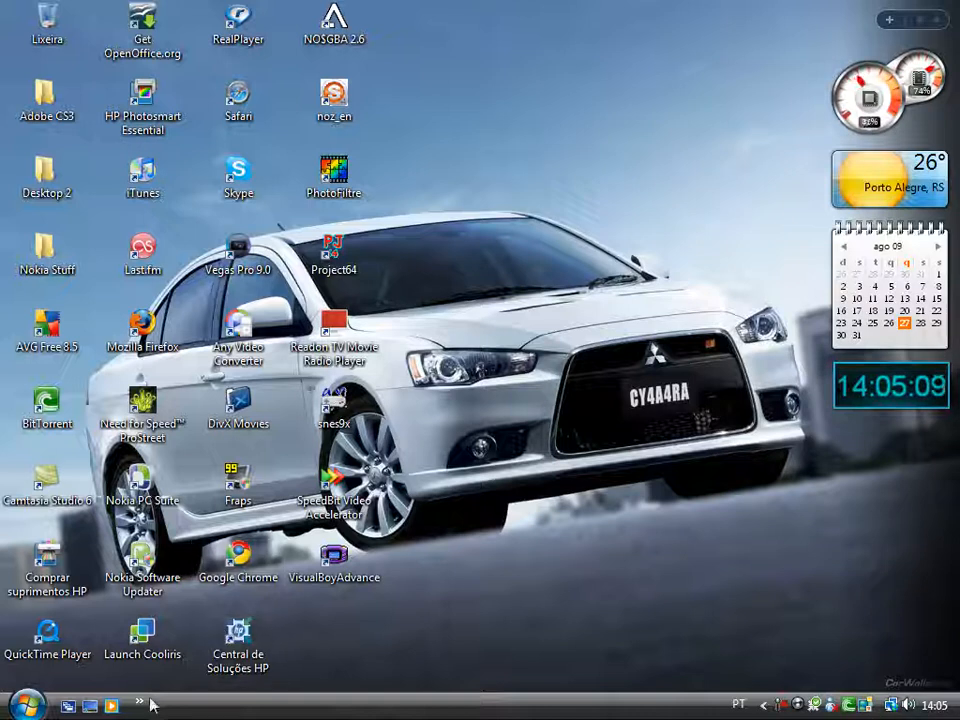
mouse_move(112, 705)
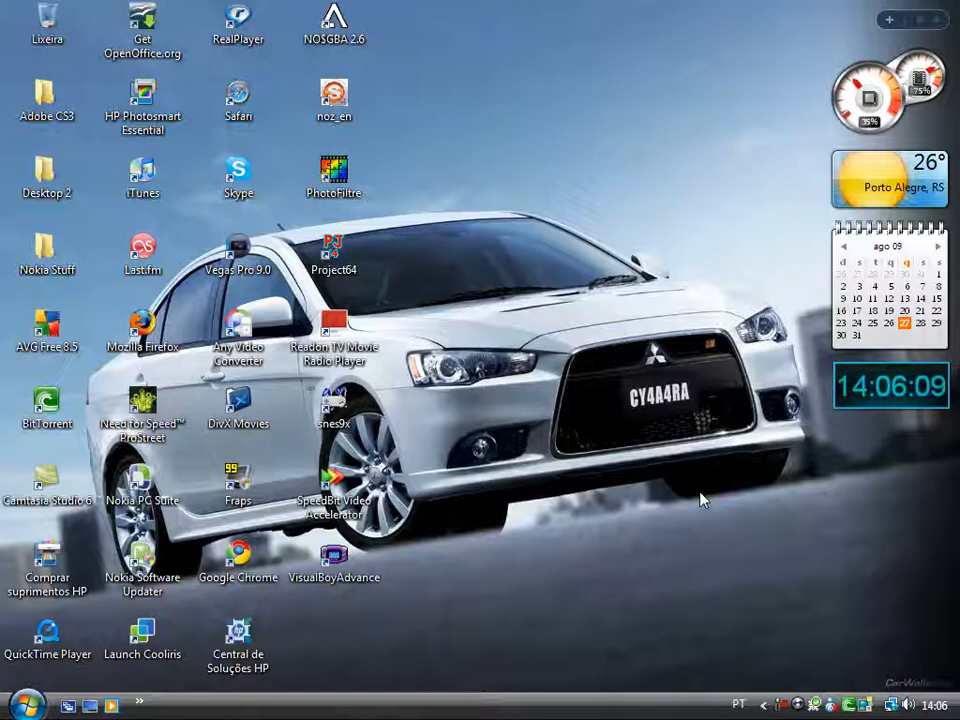
mouse_move(20, 705)
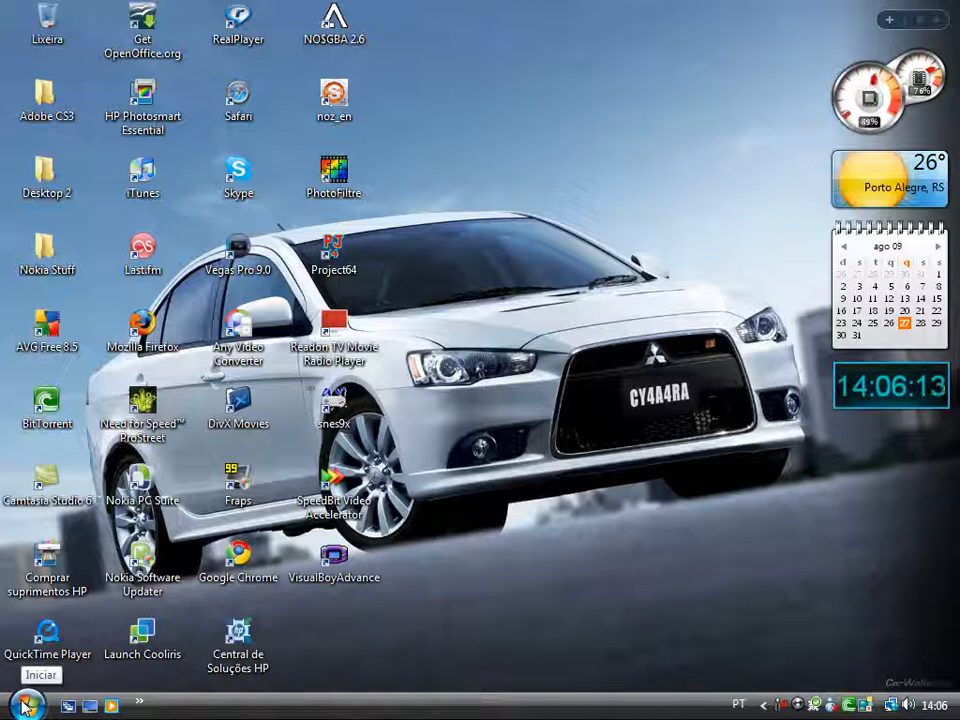
mouse_move(133, 710)
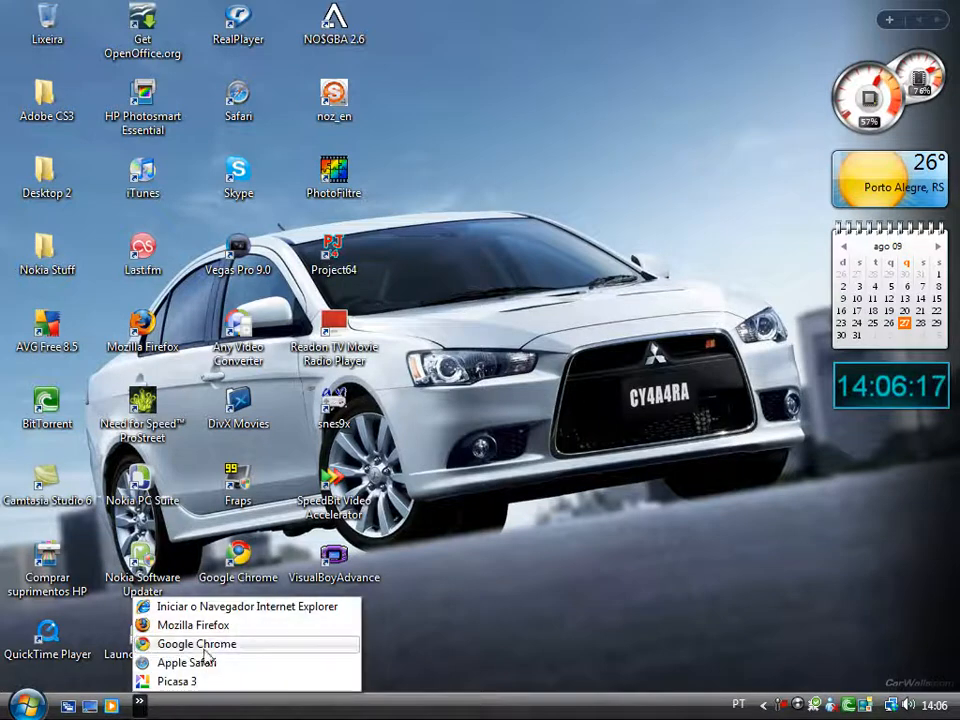
mouse_move(510, 601)
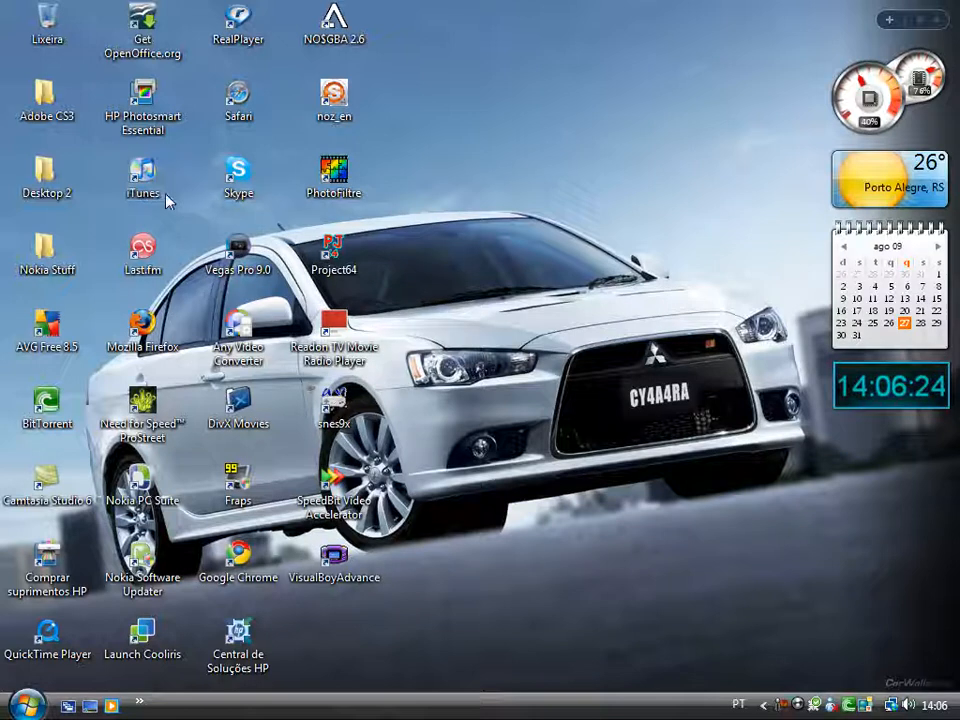
mouse_move(128, 213)
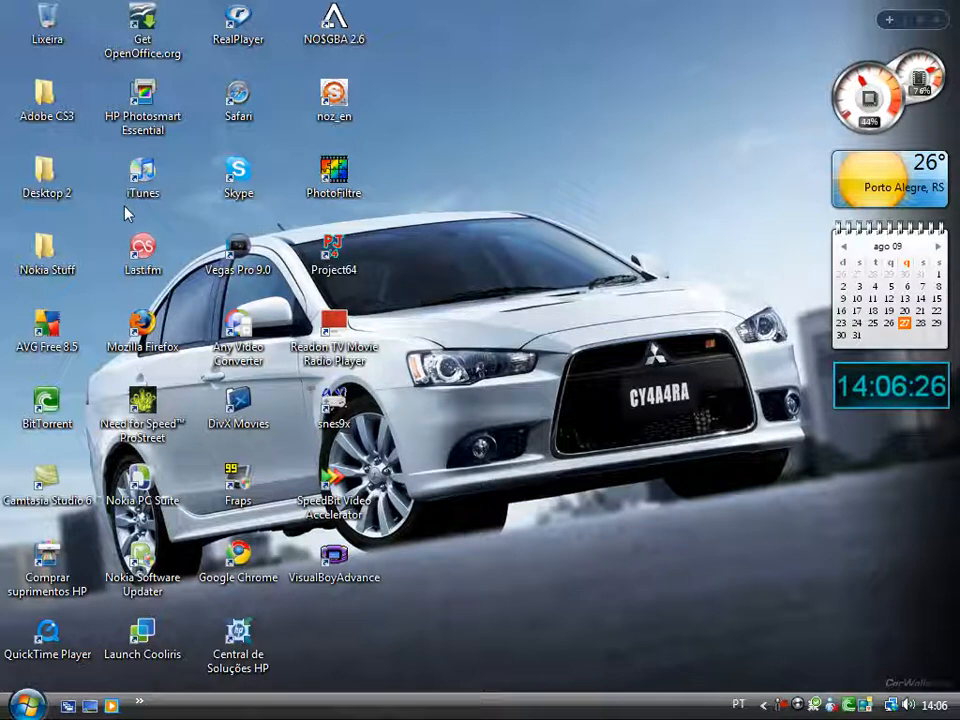
mouse_move(117, 275)
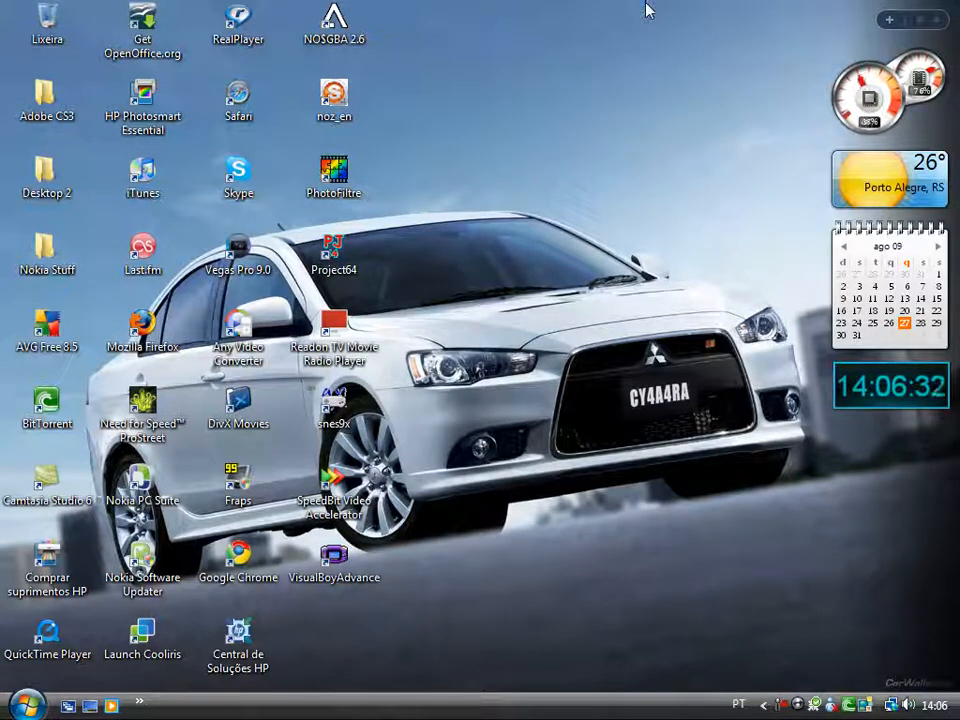
mouse_move(249, 211)
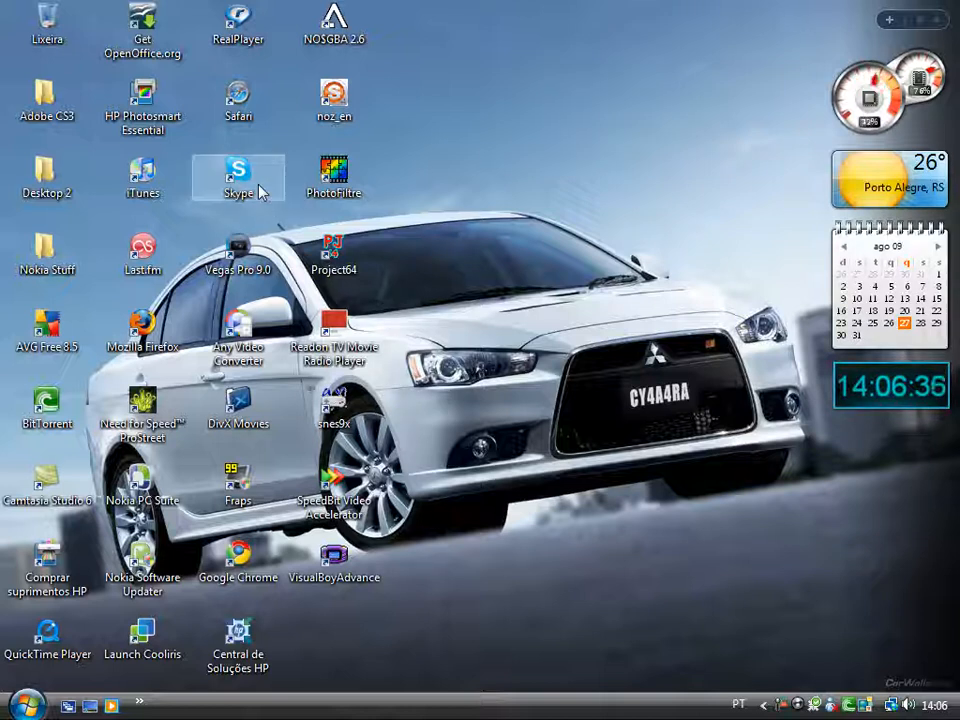
mouse_move(238, 177)
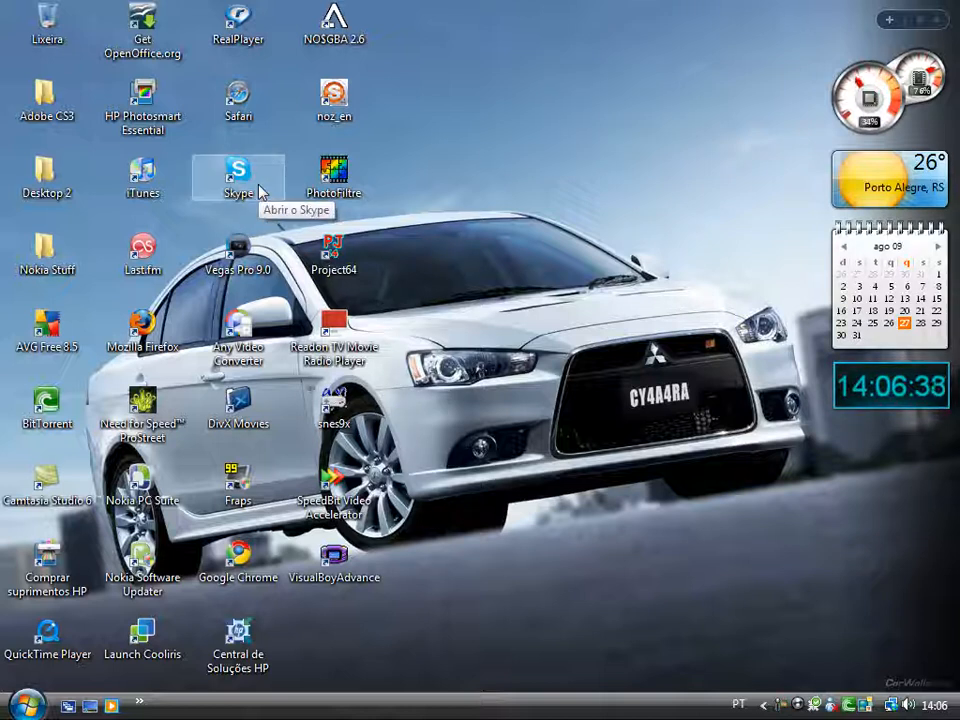
mouse_move(238, 213)
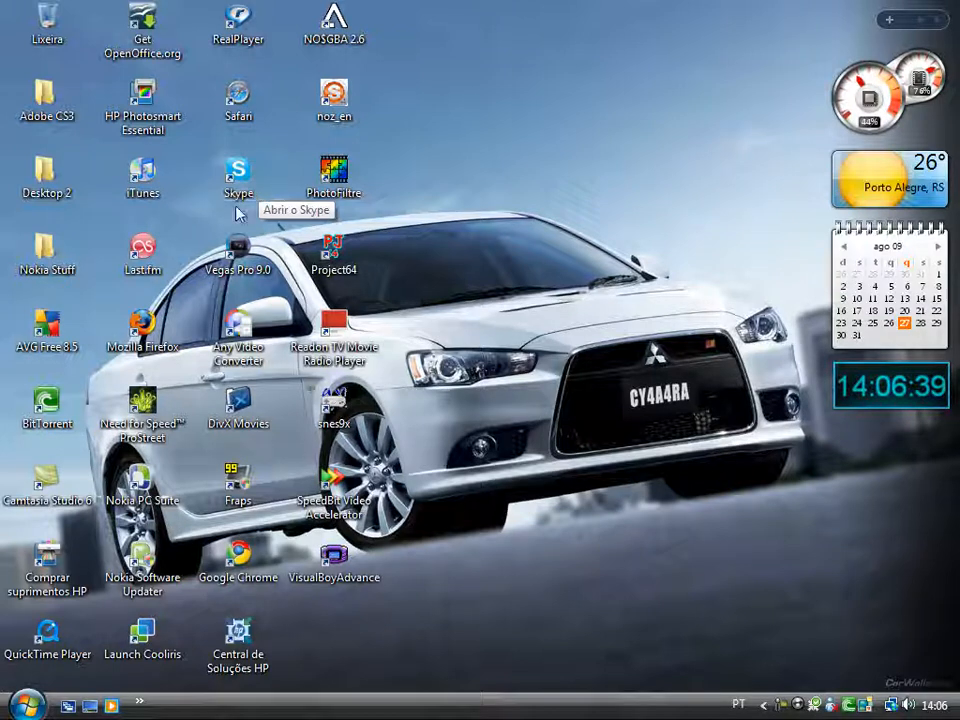
mouse_move(418, 10)
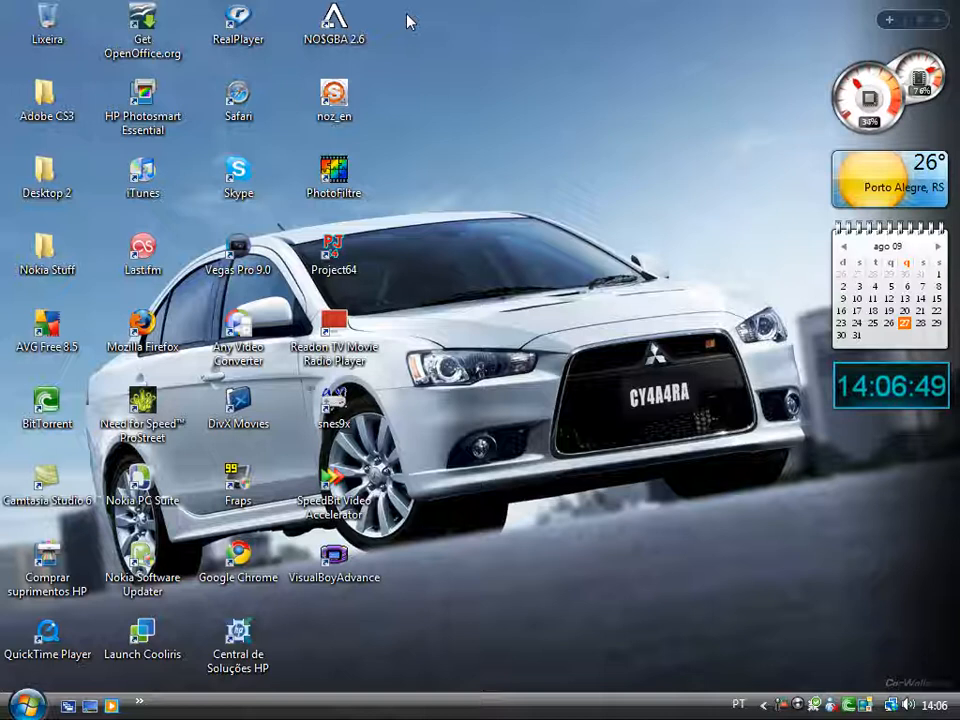
mouse_move(624, 286)
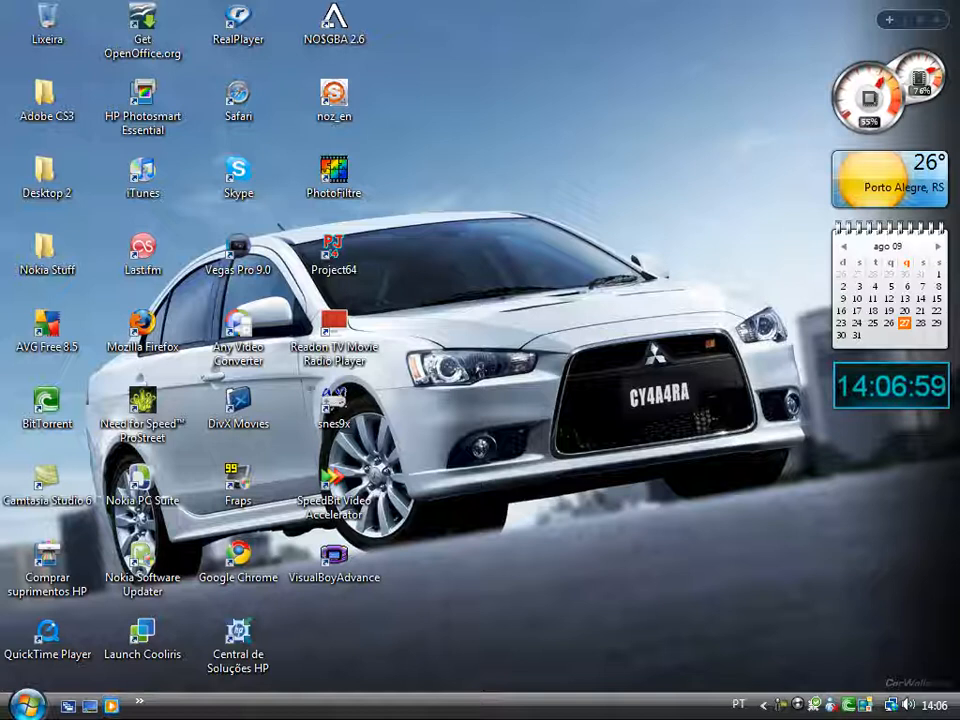
Step: After a failed Windows Media Player launch, open Computador's Propriedades page and scroll it
click(27, 704)
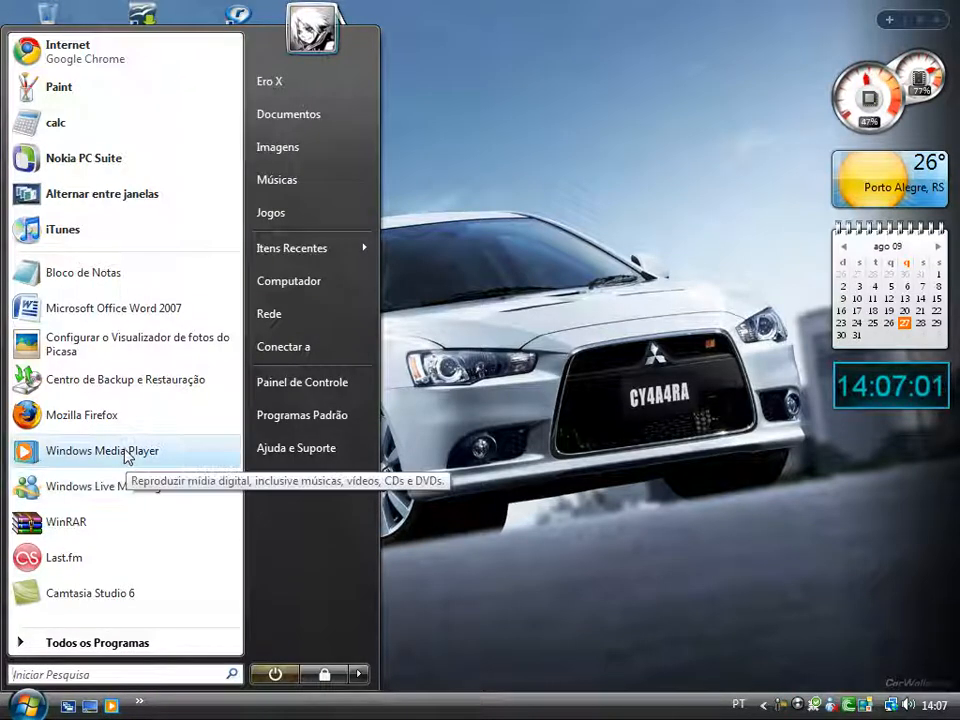
click(615, 275)
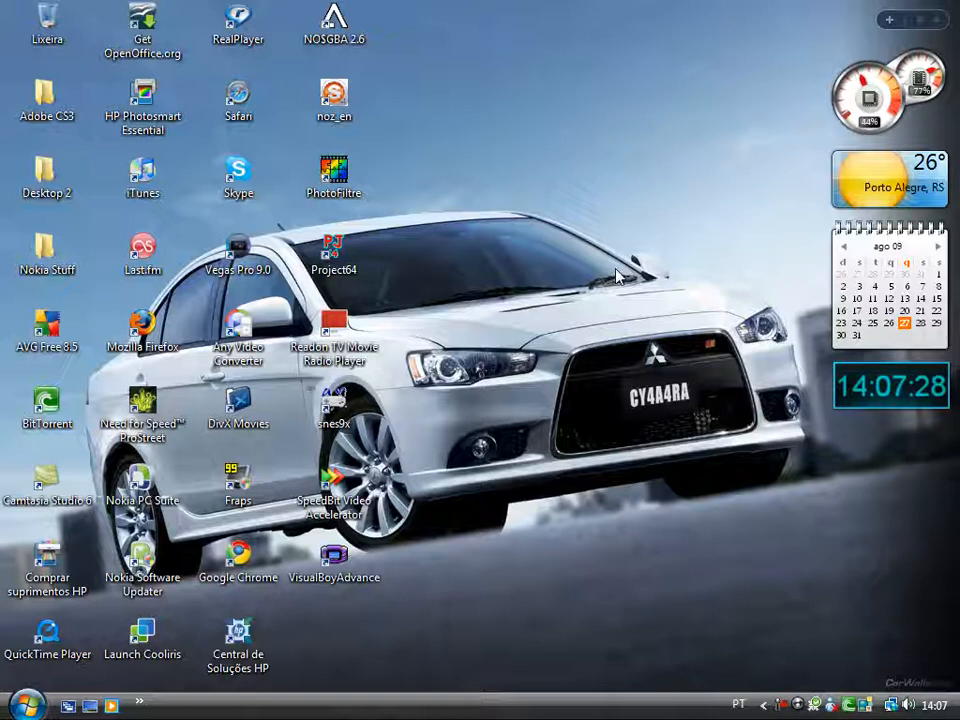
click(27, 703)
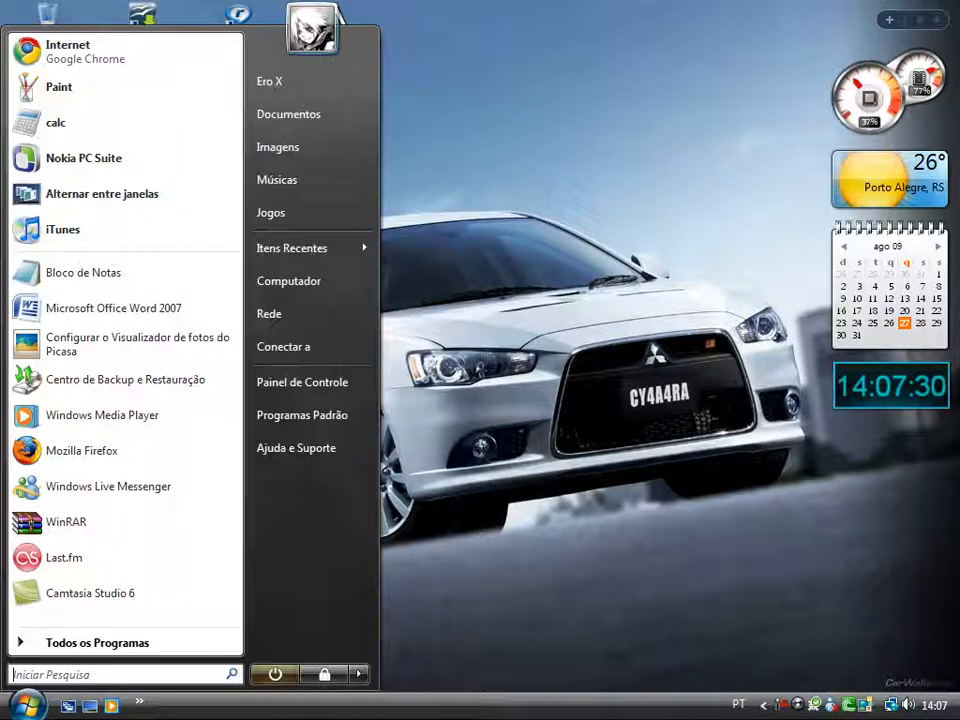
right_click(289, 281)
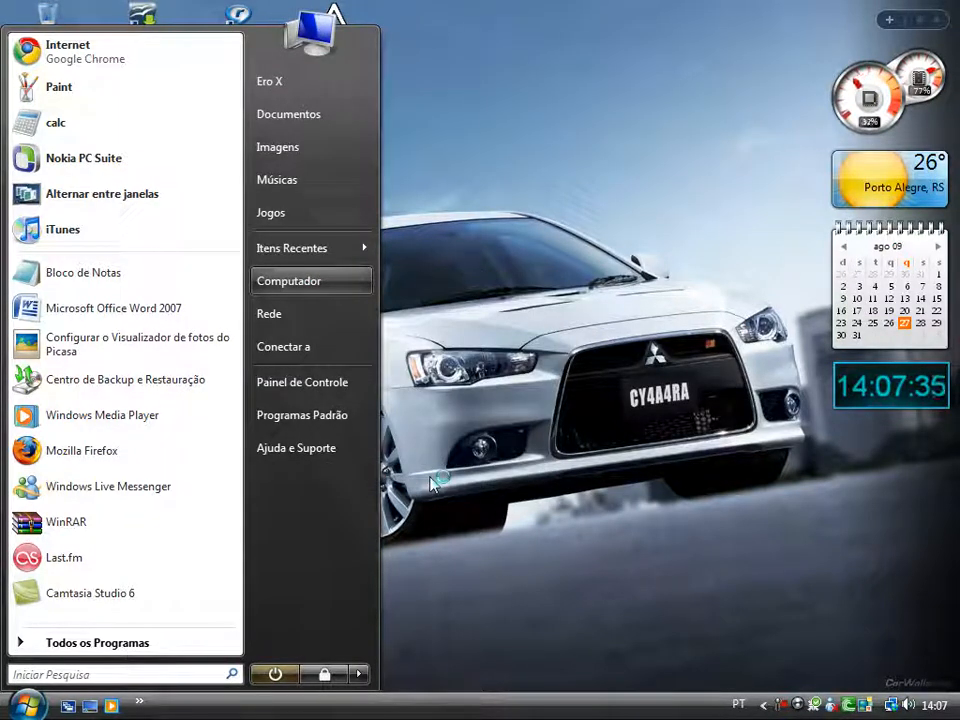
click(289, 280)
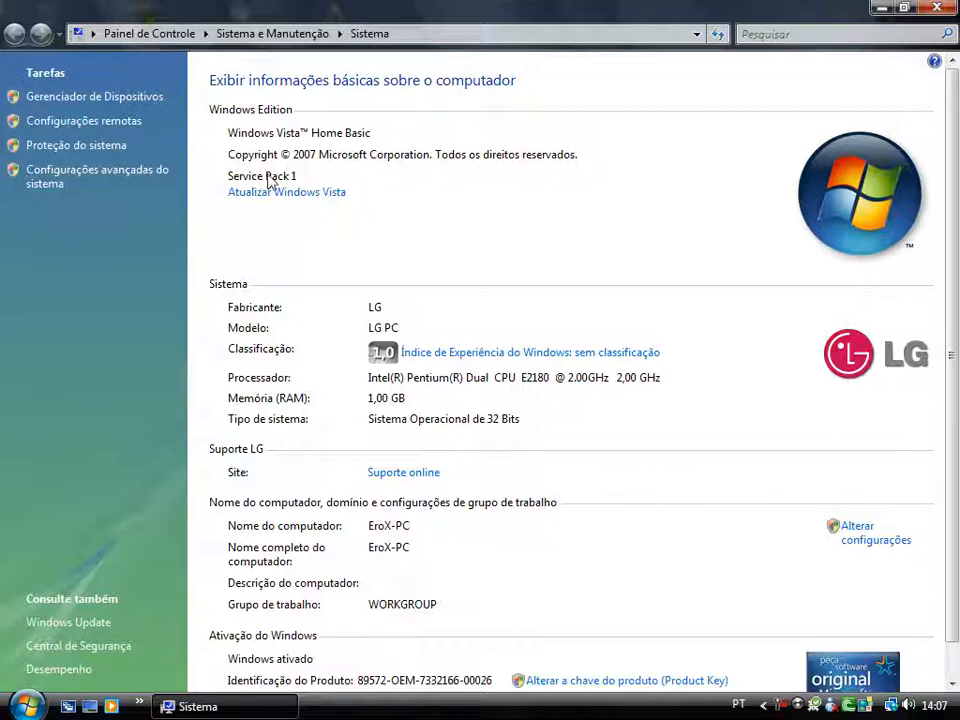
mouse_move(396, 499)
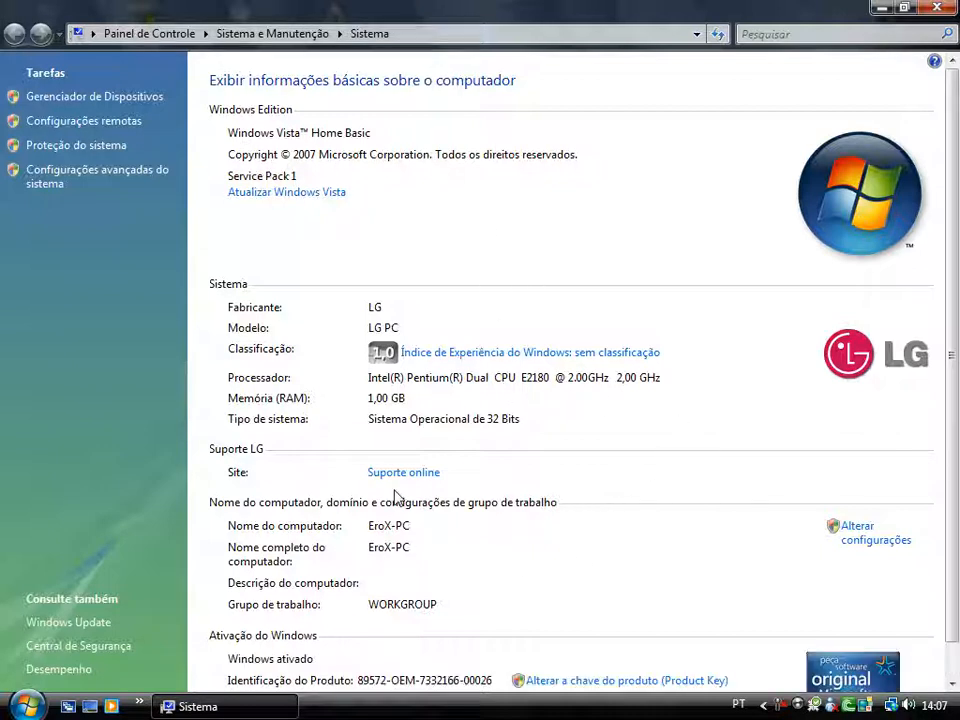
mouse_move(453, 399)
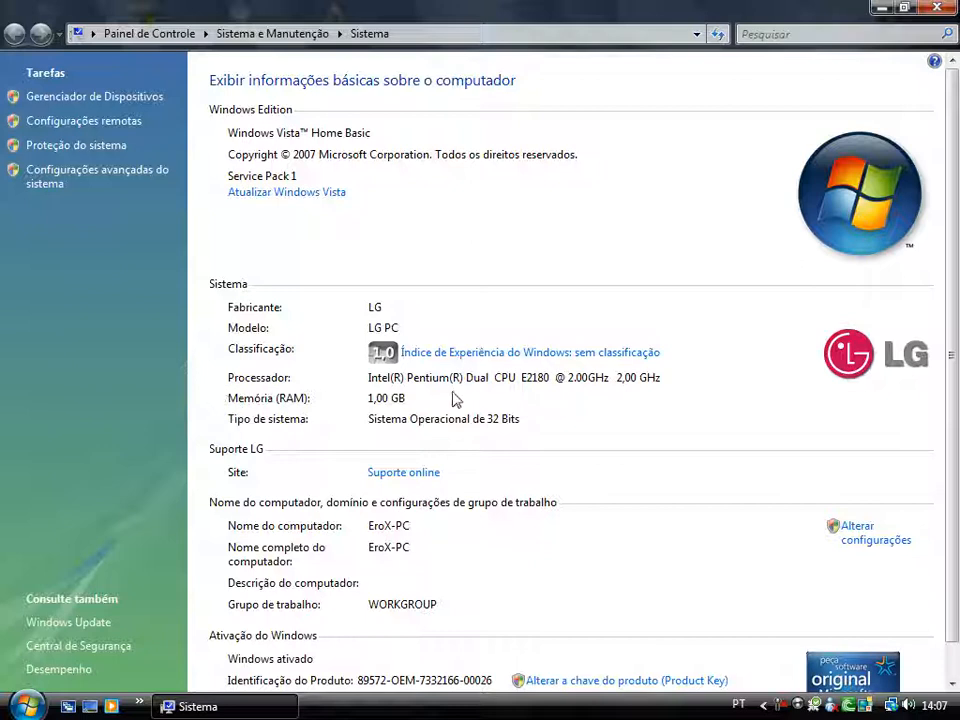
mouse_move(575, 388)
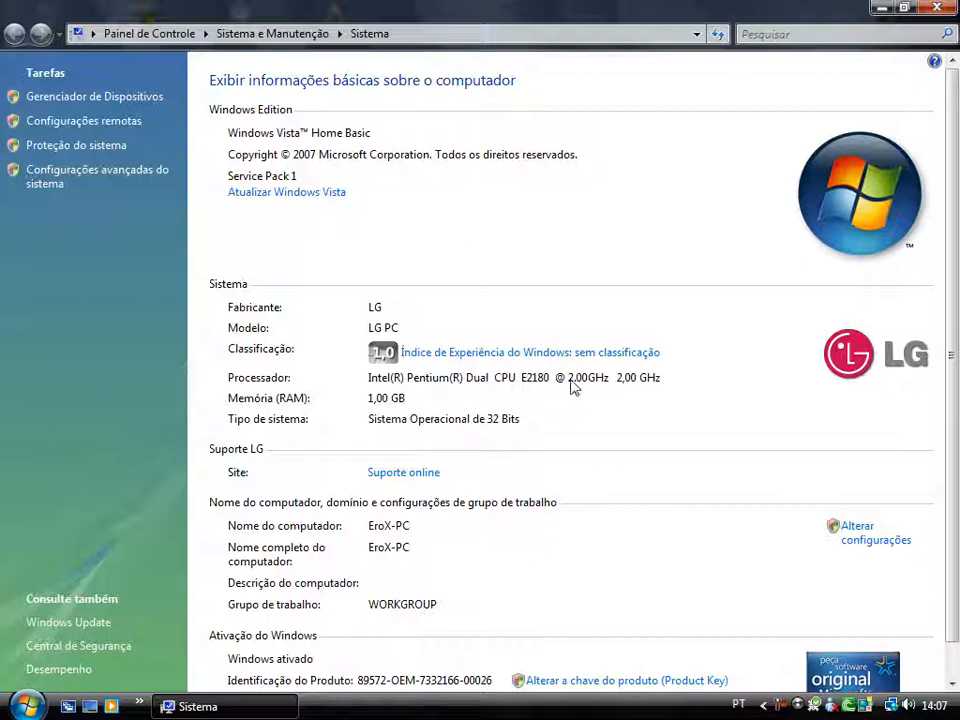
mouse_move(518, 388)
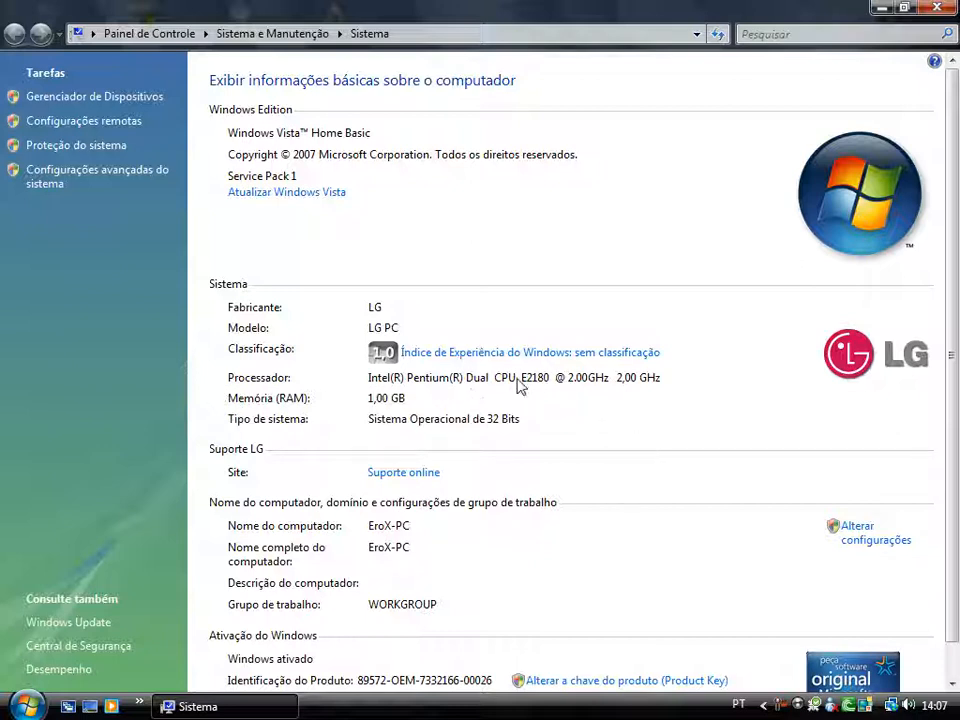
scroll(down, 3)
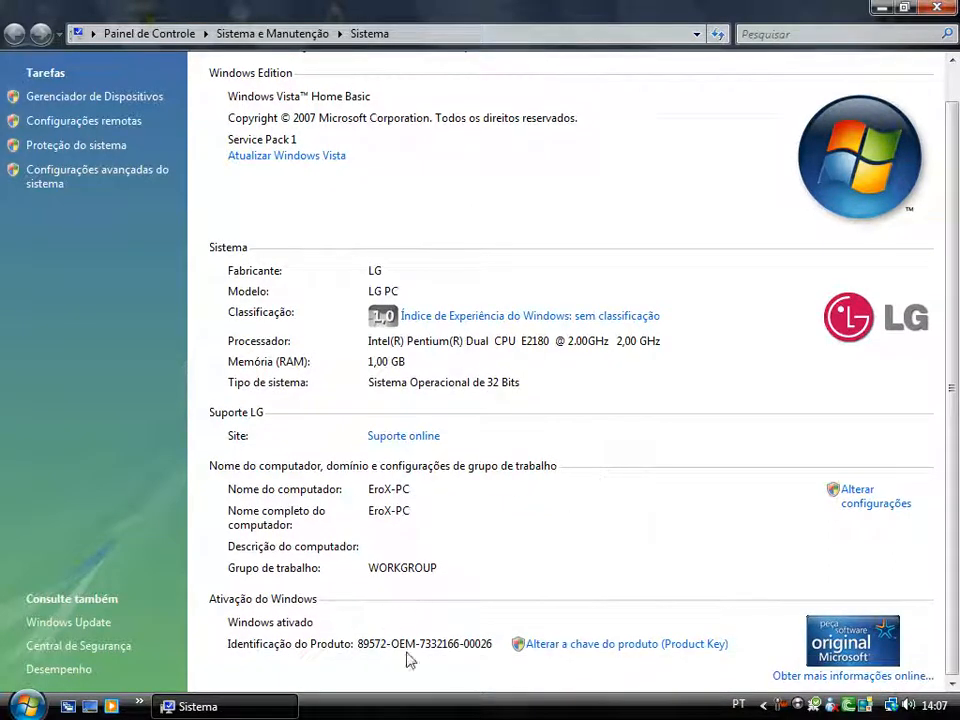
scroll(up, 3)
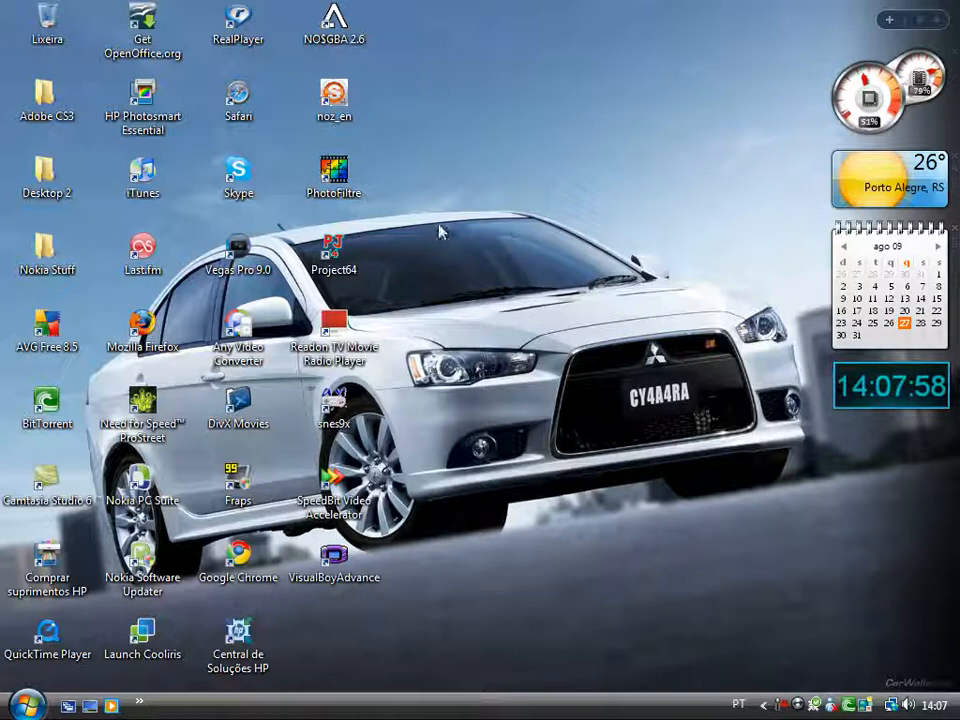
mouse_move(540, 487)
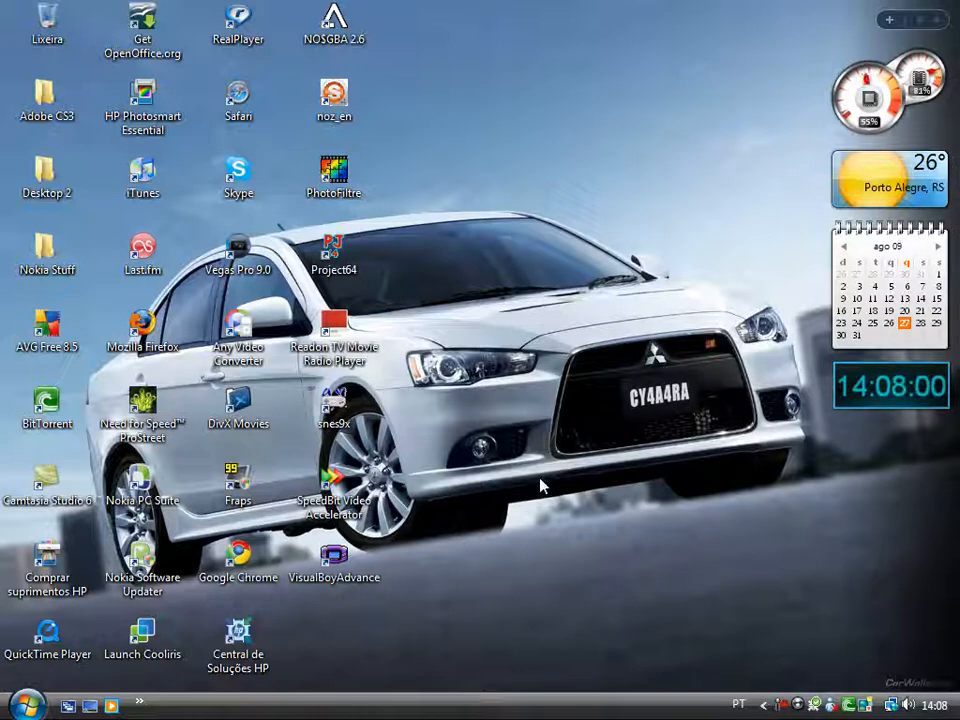